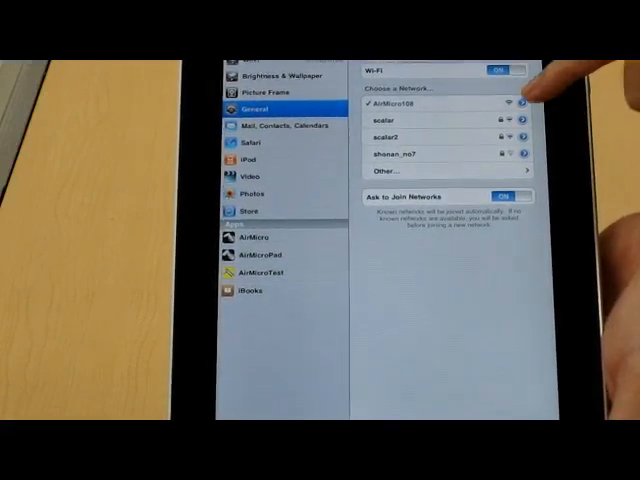
# Step: Show the connected Wi-Fi network's details with its IP address and subnet mask
pyautogui.click(518, 104)
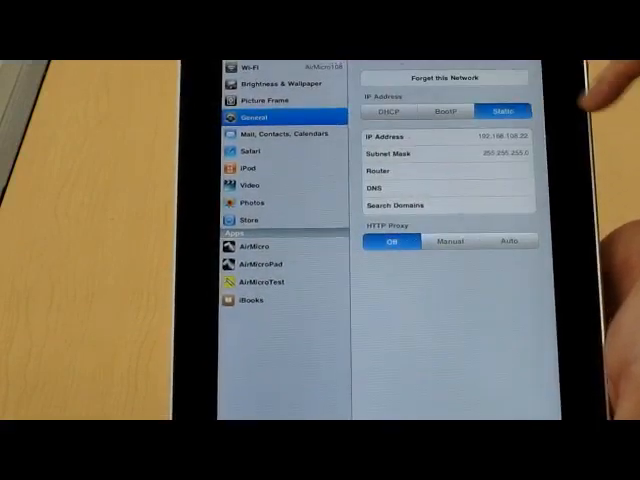